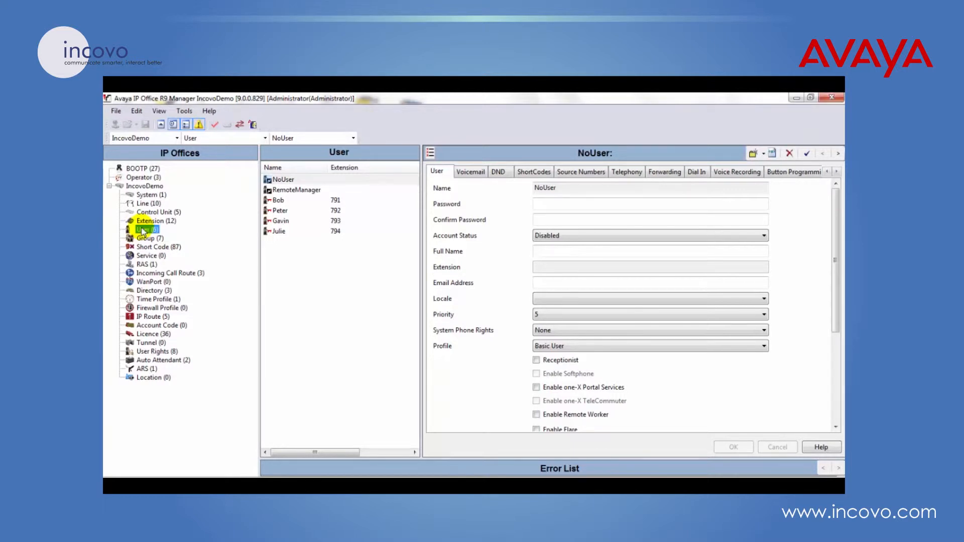
Step: List the IncovoDemo users (NoUser, RemoteManager, Bob, Peter, Gavin, Julie)
click(147, 229)
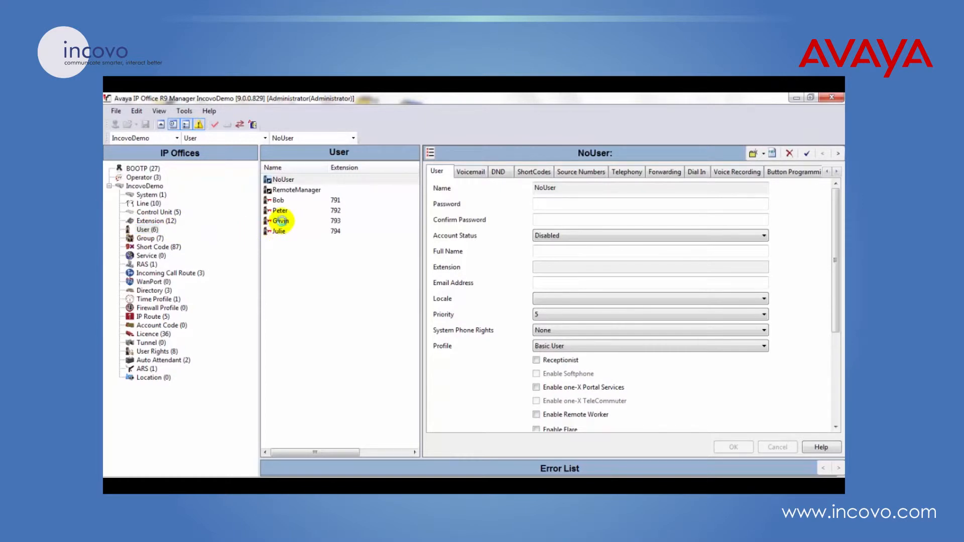
Step: Give user Gavin (extension 793) System Phone Rights Level 1
click(280, 221)
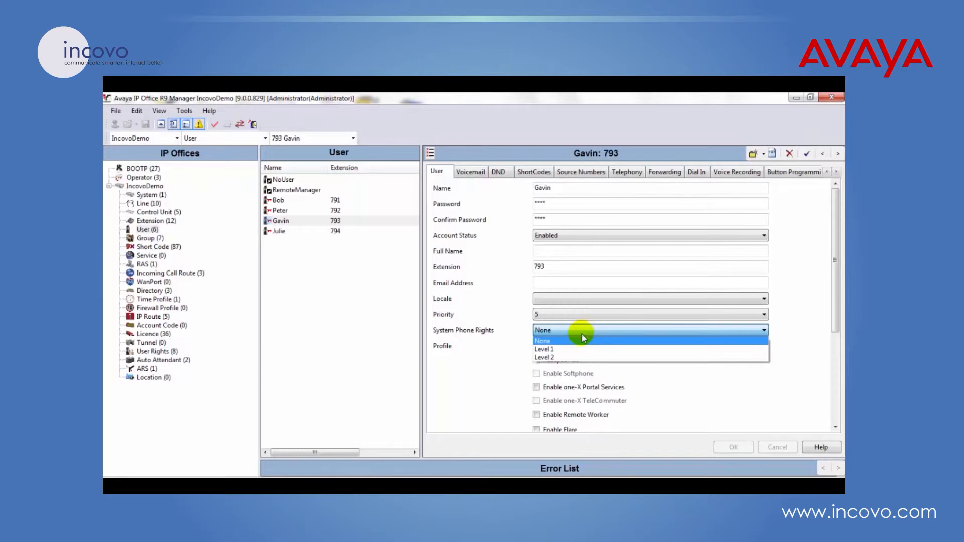
click(543, 349)
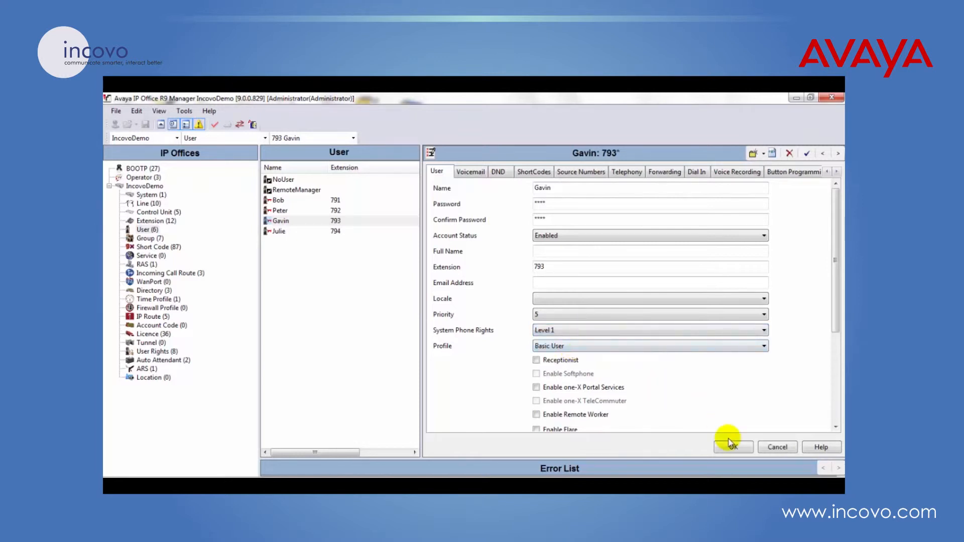
Step: Accept Gavin's Level 1 System Phone Rights into the loaded configuration
click(733, 447)
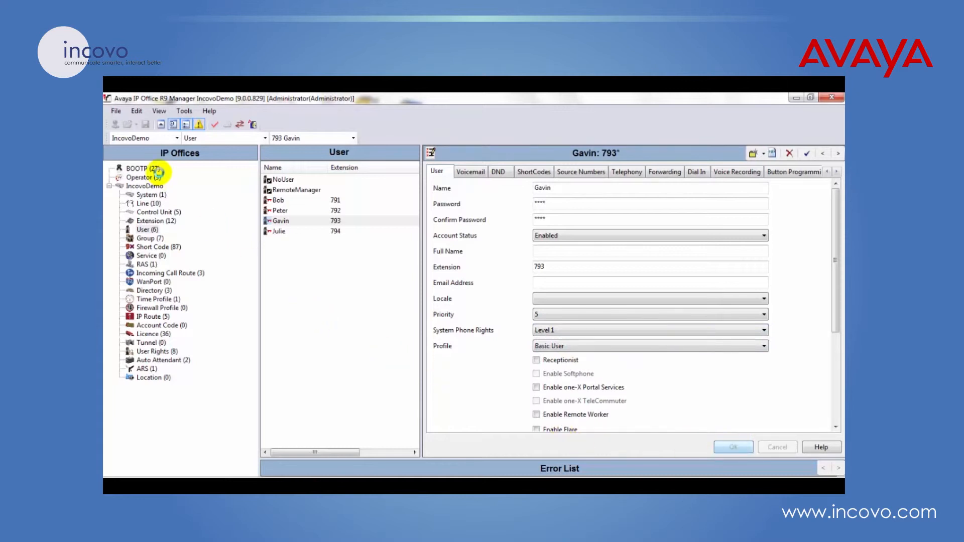
mouse_move(145, 124)
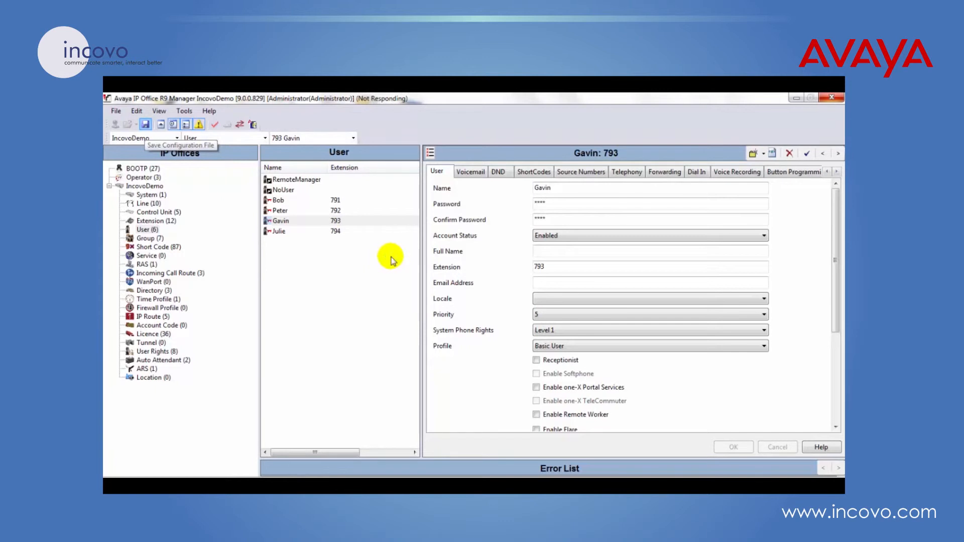
Step: Save the configuration to IncovoDemo in Merge mode with the service user credentials
click(145, 124)
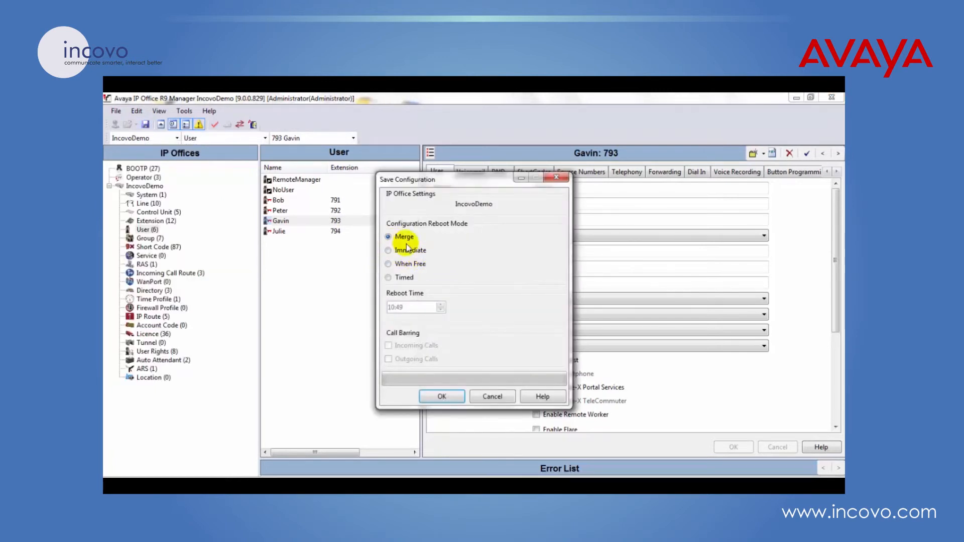
mouse_move(446, 242)
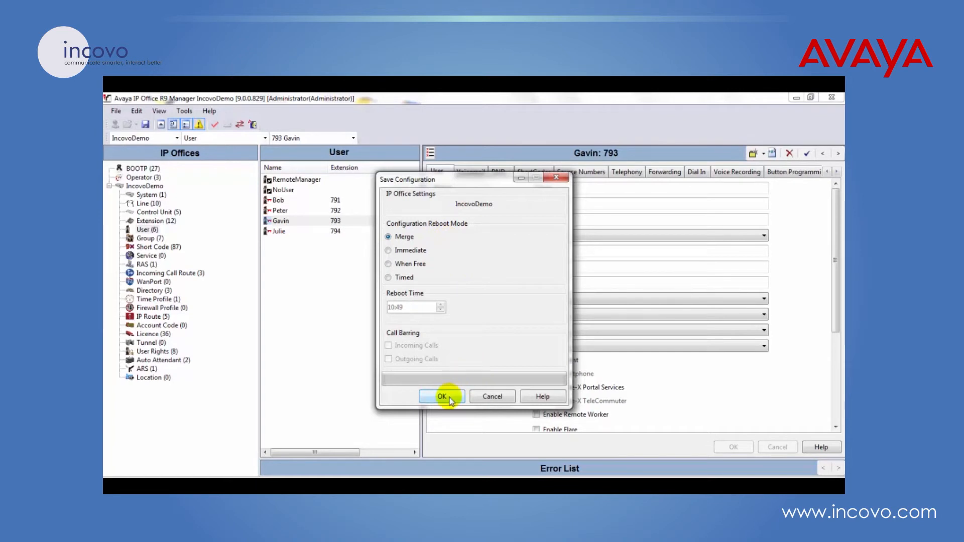
click(442, 396)
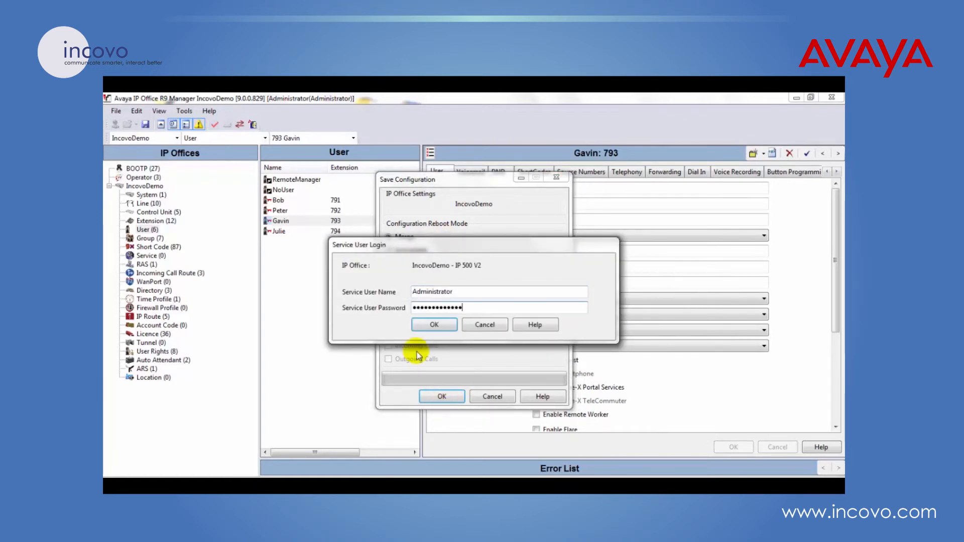
click(434, 324)
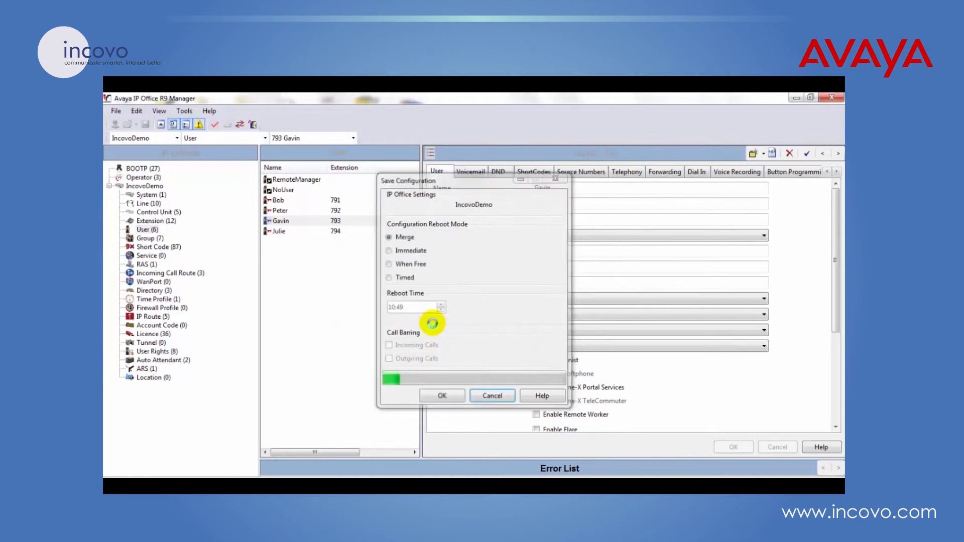
click(442, 396)
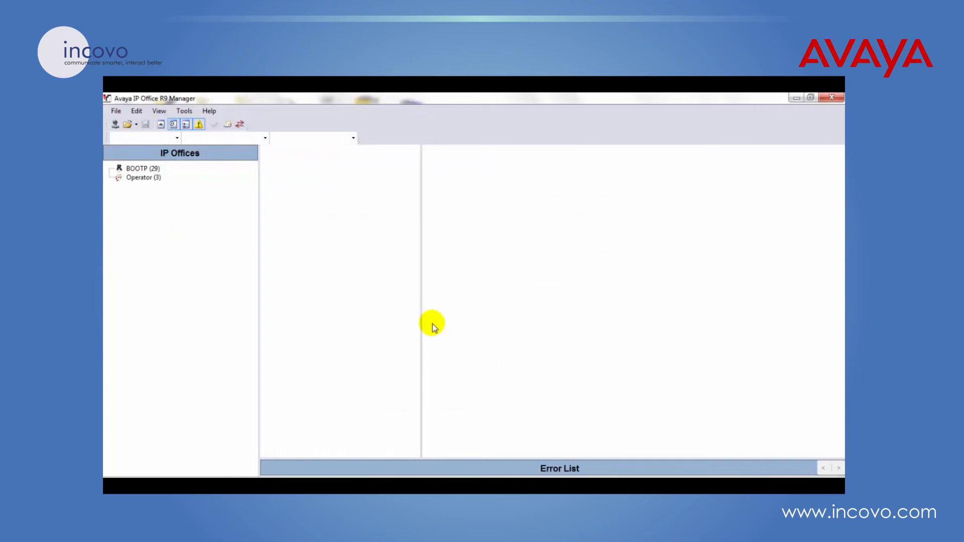